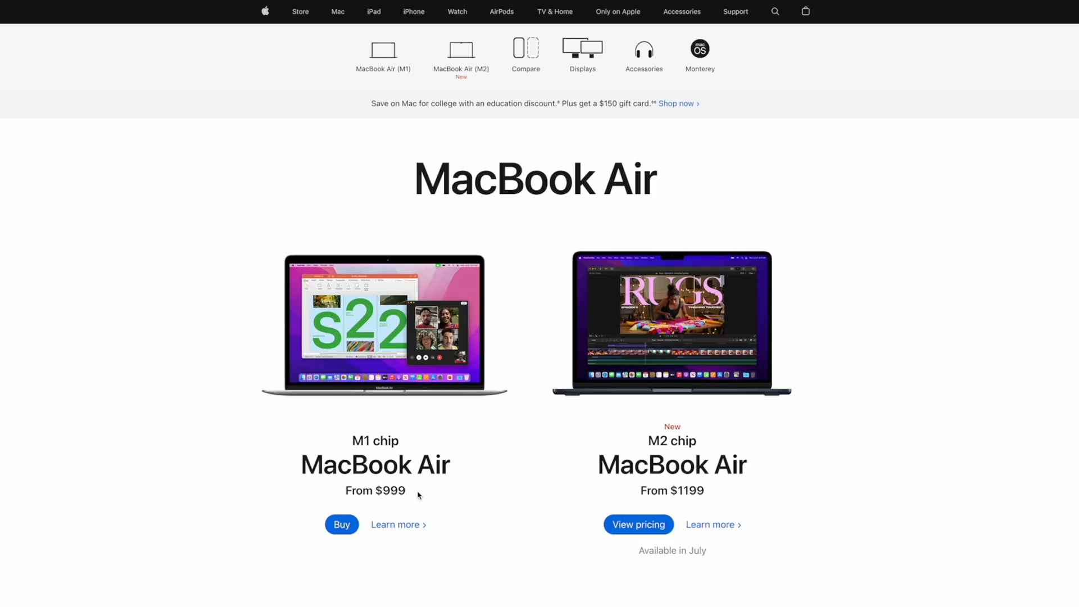
mouse_move(339, 13)
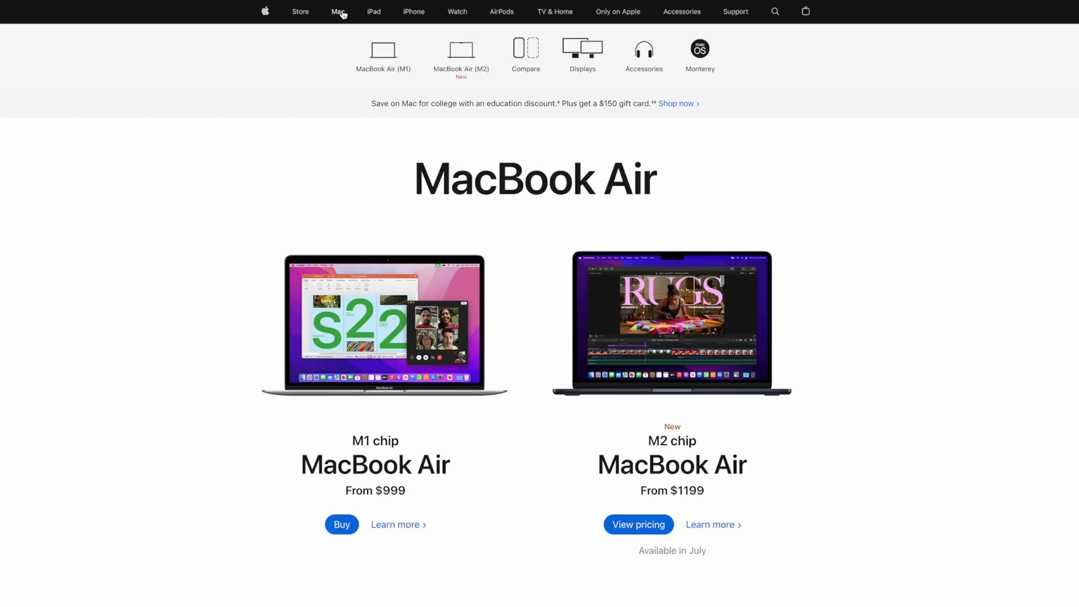
- Go to the Mac overview page featuring the new MacBook Air from the top navigation
left_click(337, 12)
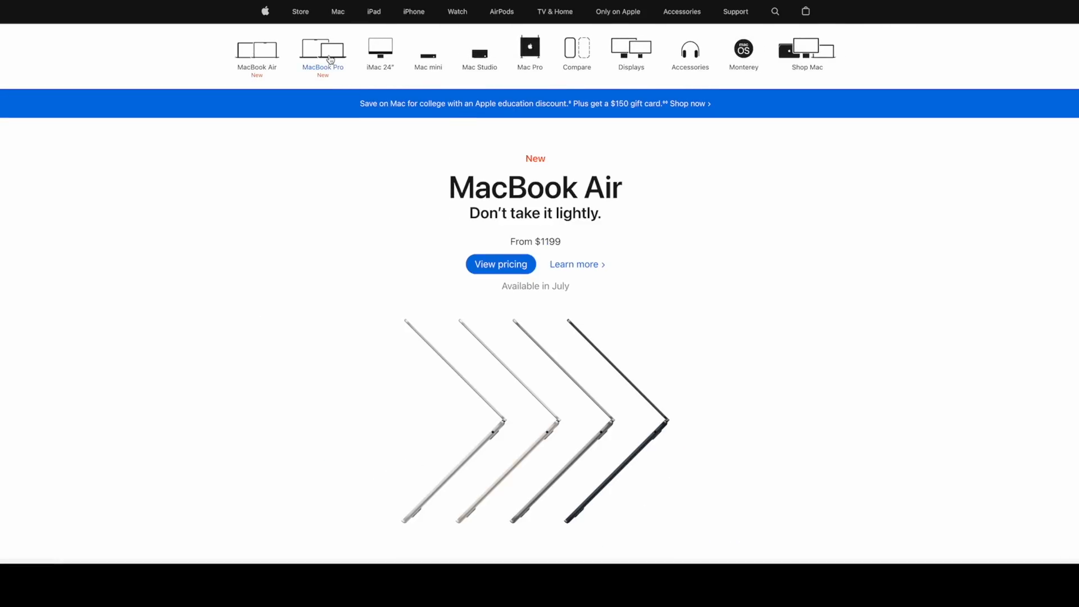
left_click(322, 54)
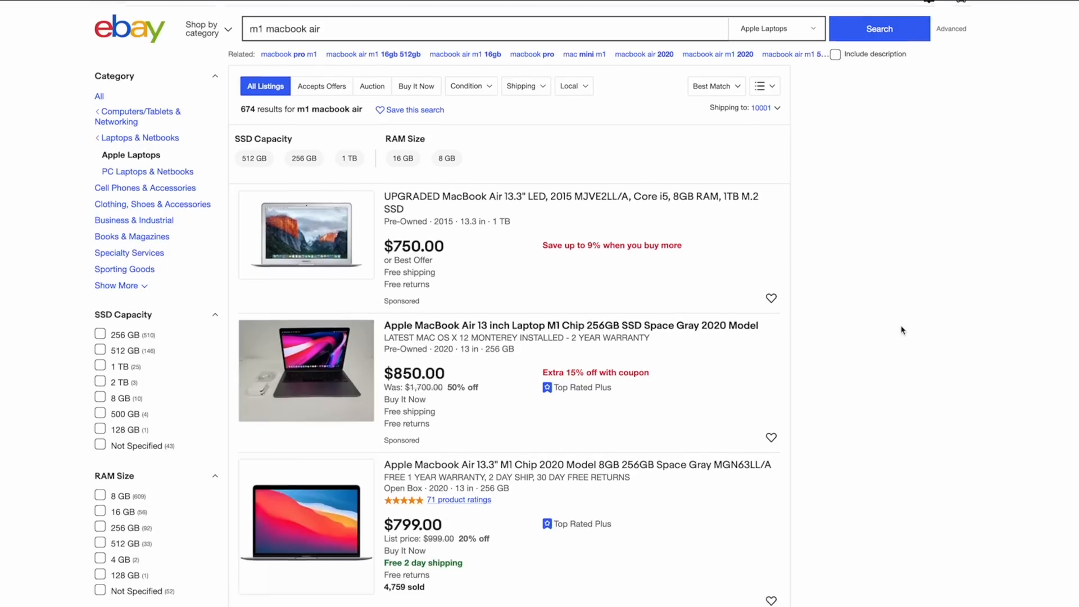
scroll("down", 3)
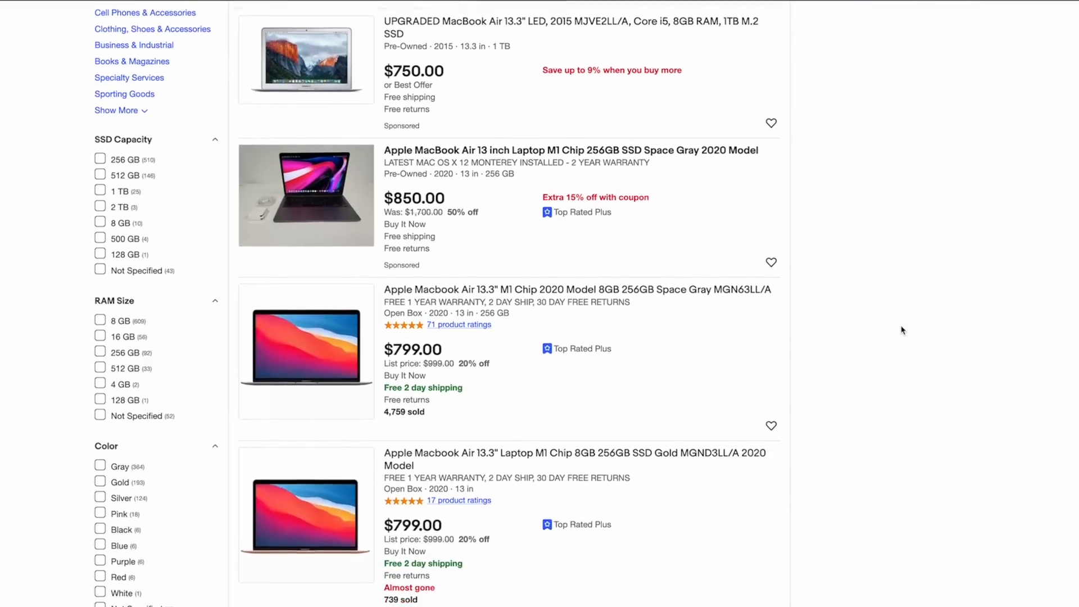
scroll("down", 3)
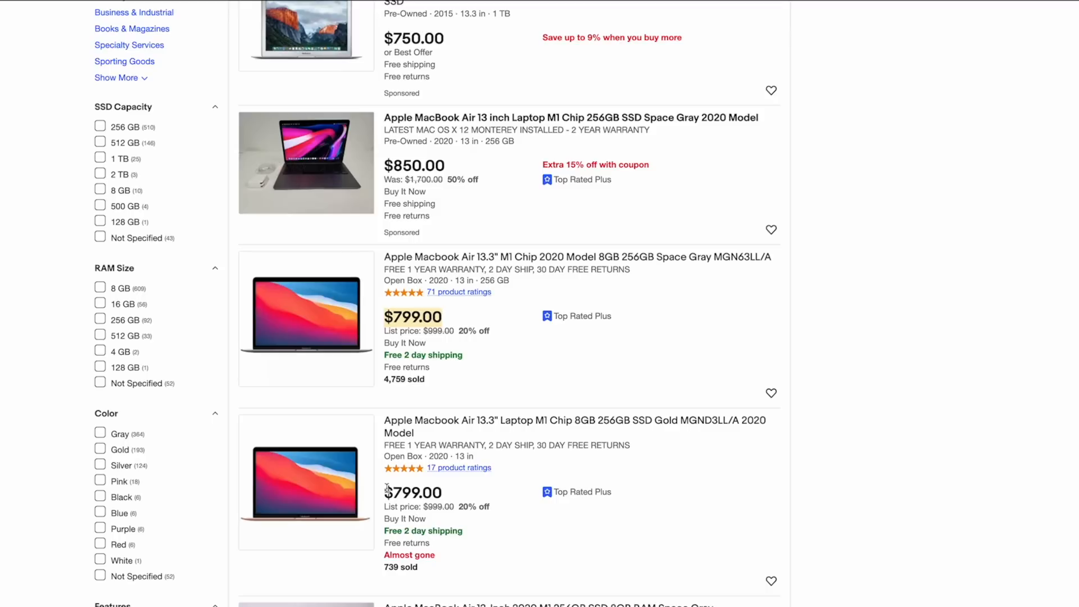
scroll("down", 3)
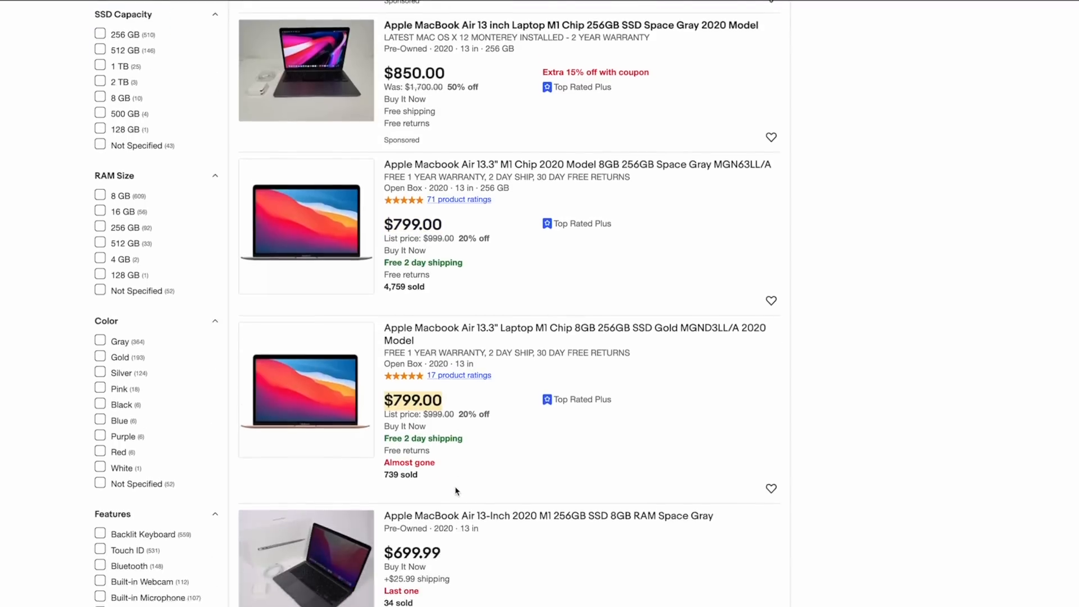
scroll("down", 3)
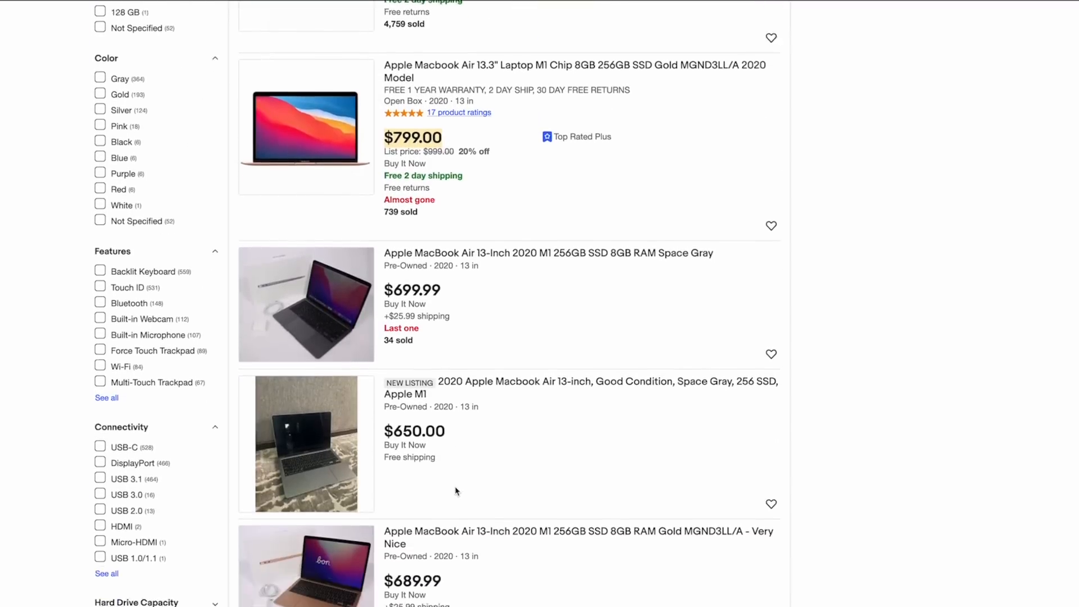
scroll("down", 3)
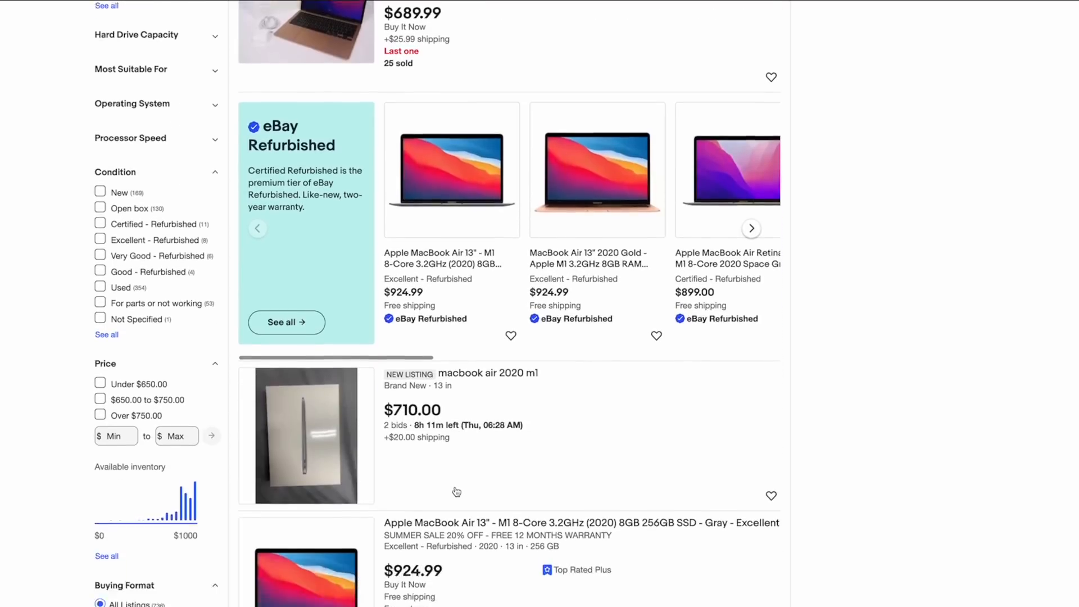
scroll("down", 3)
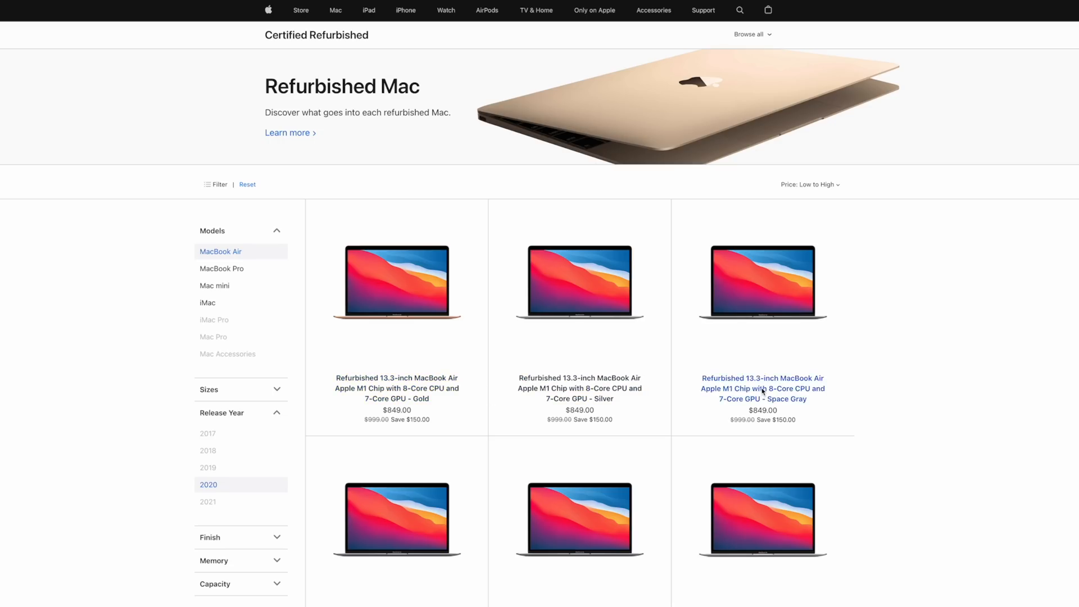
- View the refurbished Space Gray 13.3-inch MacBook Air M1 product page priced $849
left_click(762, 388)
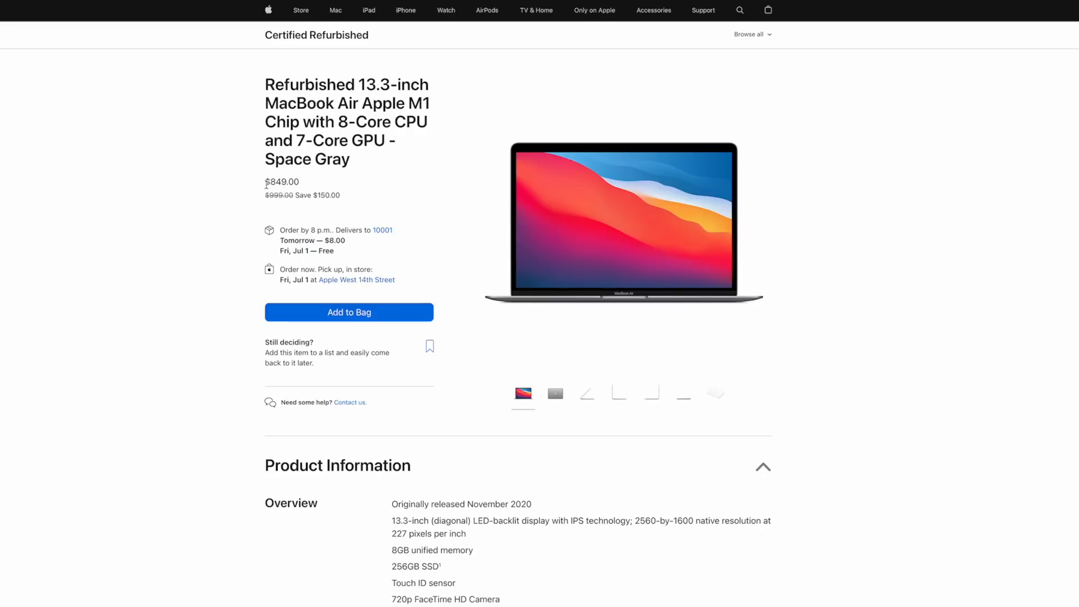